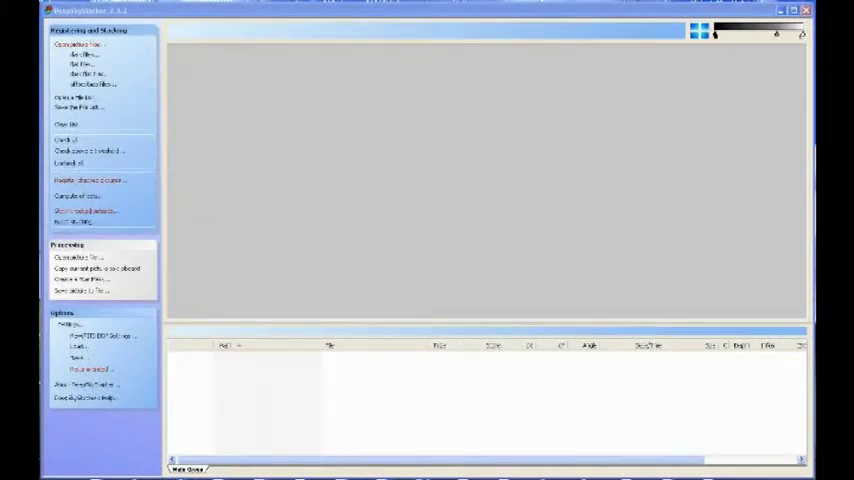
mouse_move(555, 302)
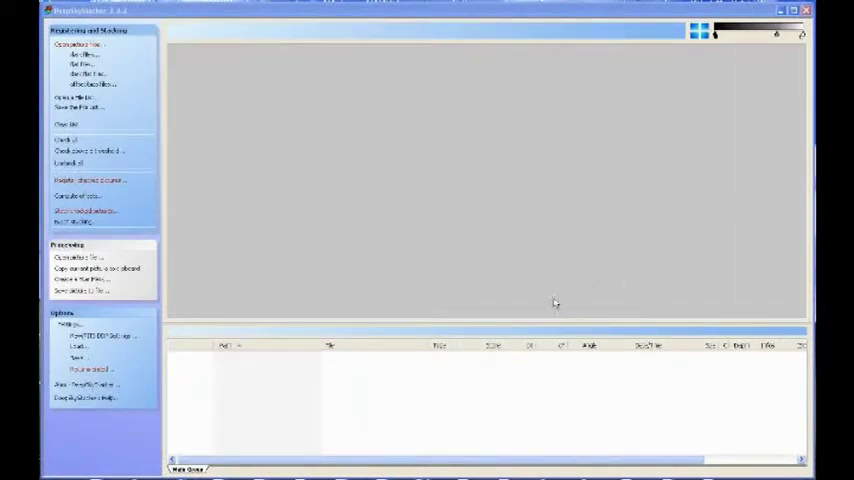
mouse_move(170, 80)
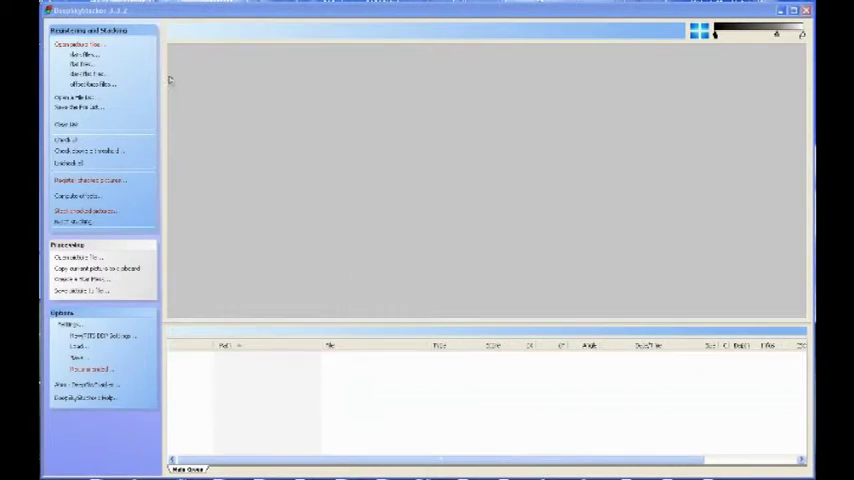
mouse_move(288, 143)
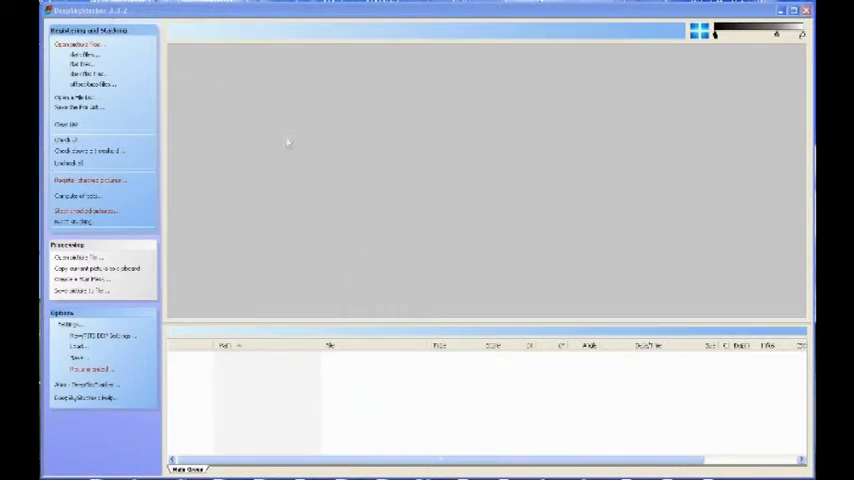
mouse_move(287, 92)
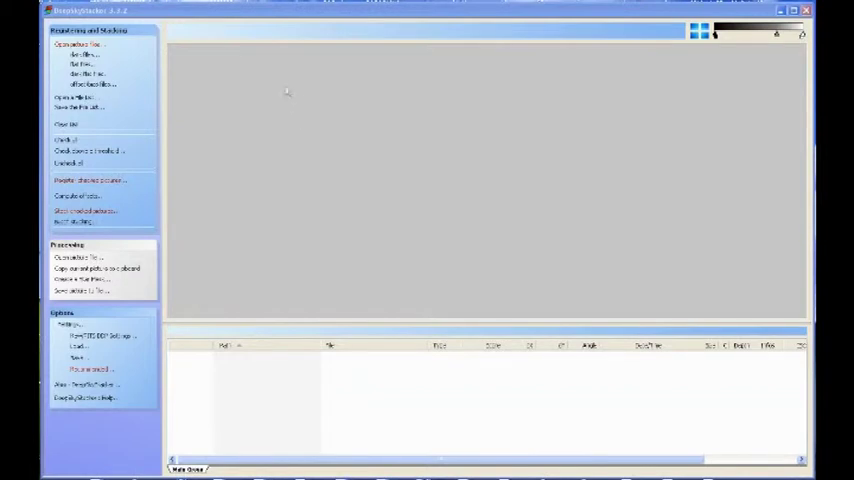
mouse_move(228, 106)
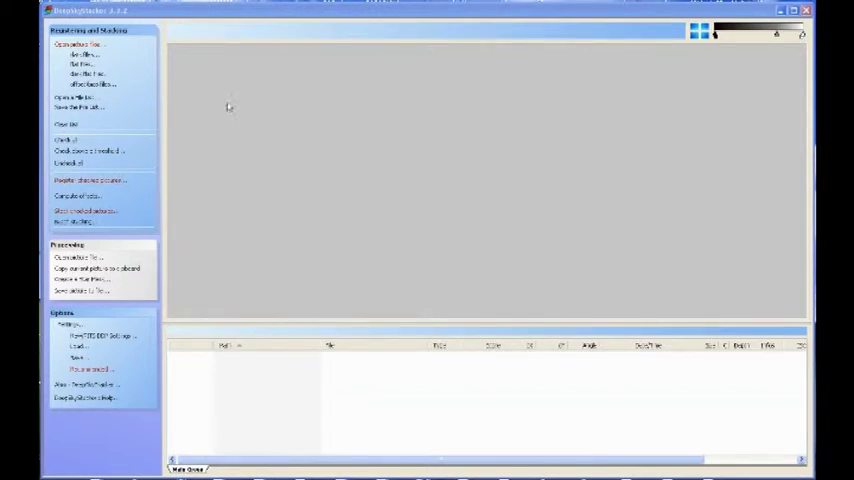
mouse_move(302, 167)
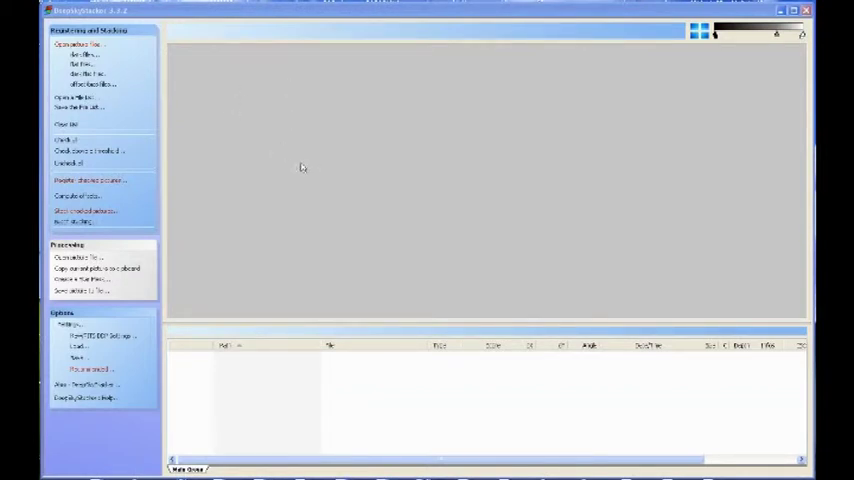
mouse_move(349, 158)
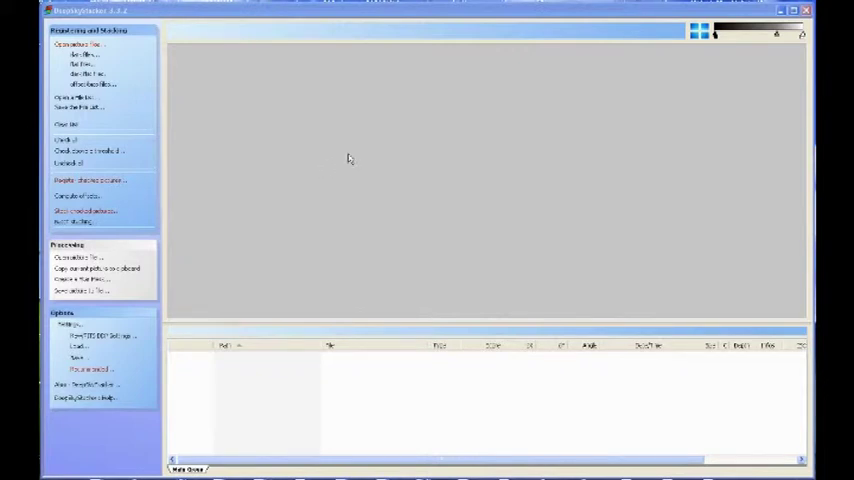
mouse_move(350, 130)
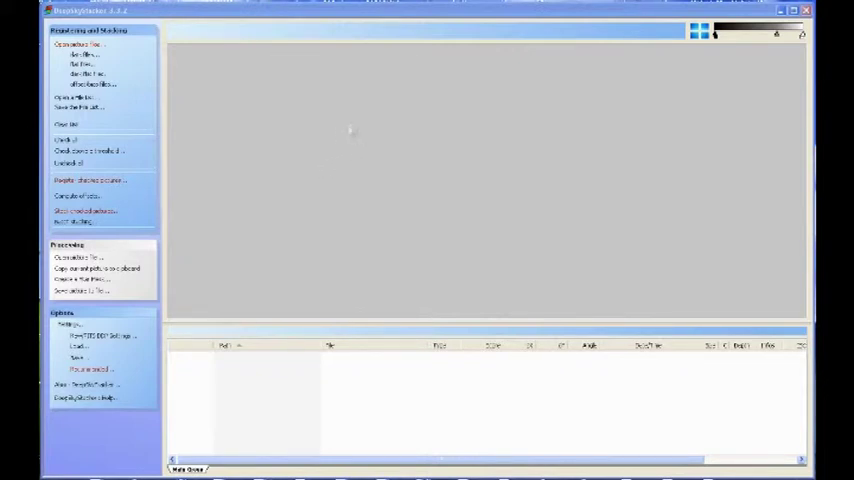
mouse_move(276, 81)
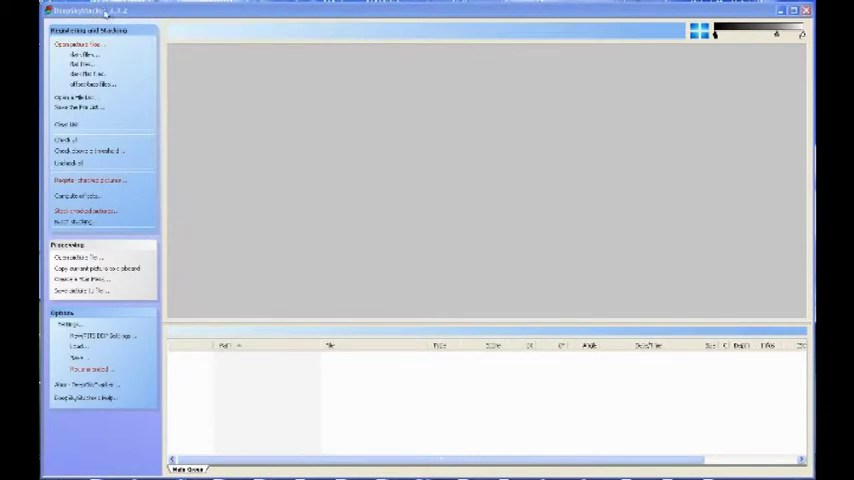
mouse_move(165, 42)
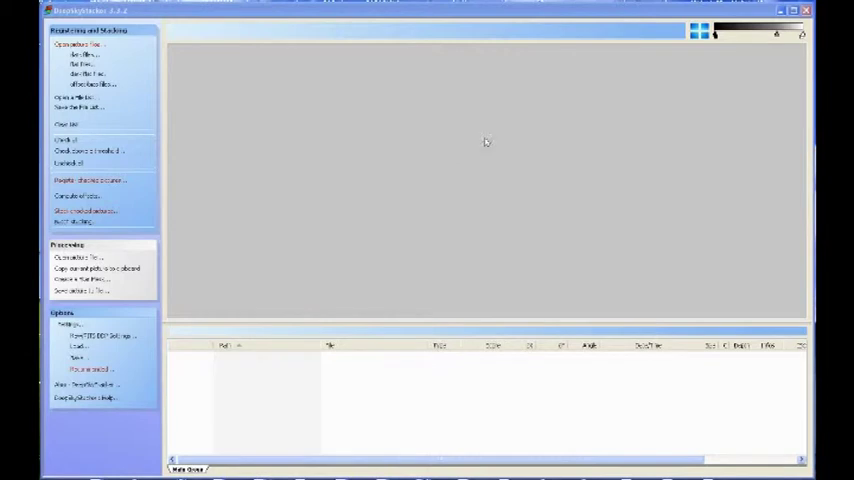
mouse_move(496, 365)
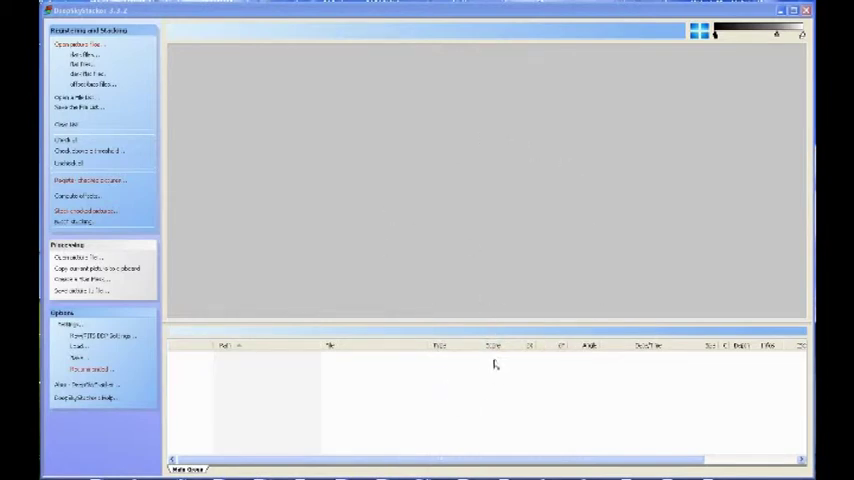
mouse_move(508, 355)
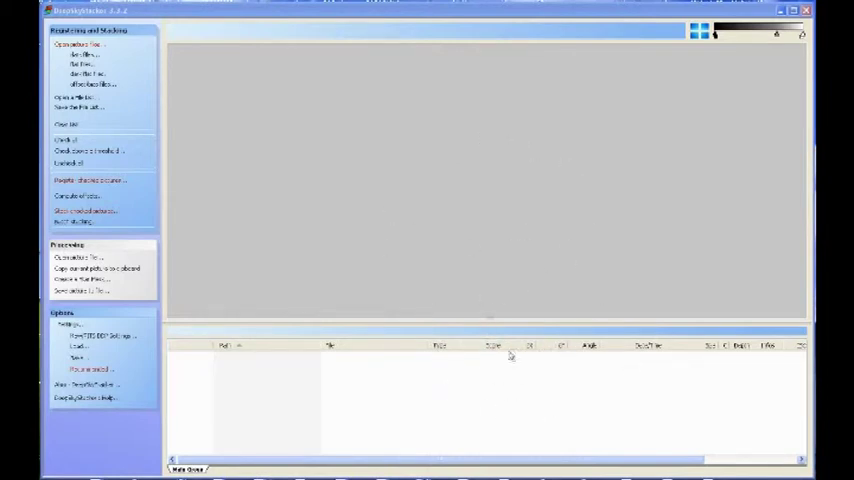
mouse_move(377, 285)
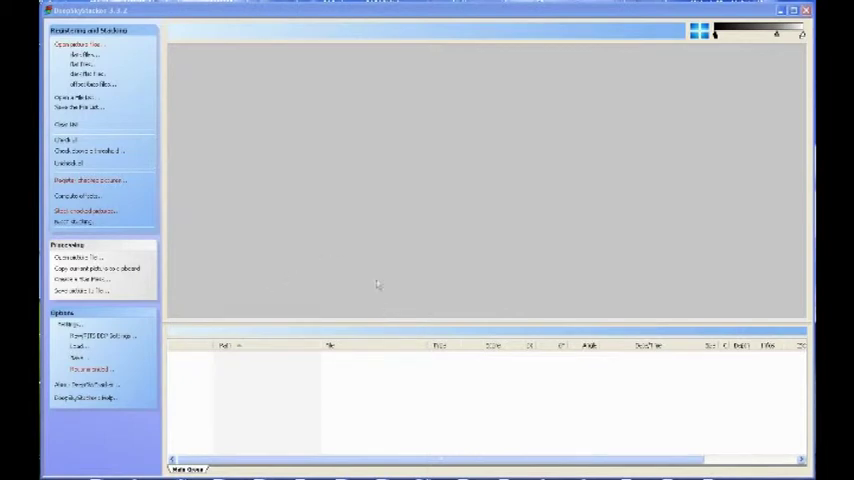
mouse_move(489, 281)
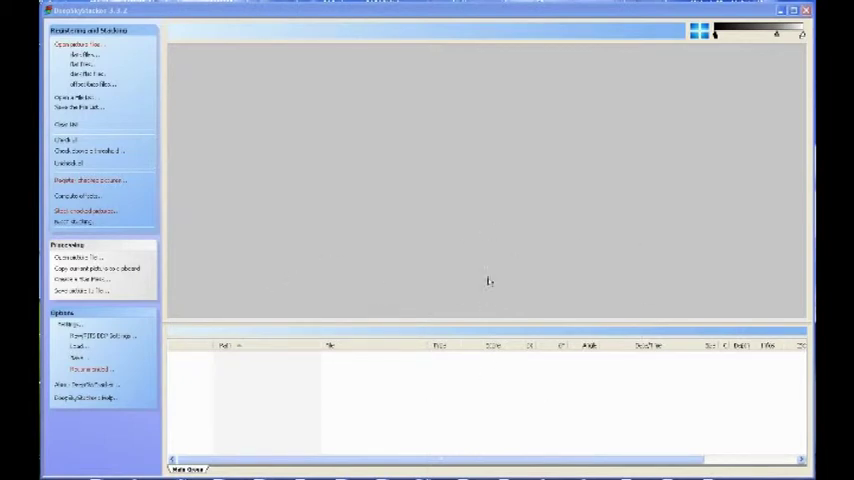
mouse_move(513, 230)
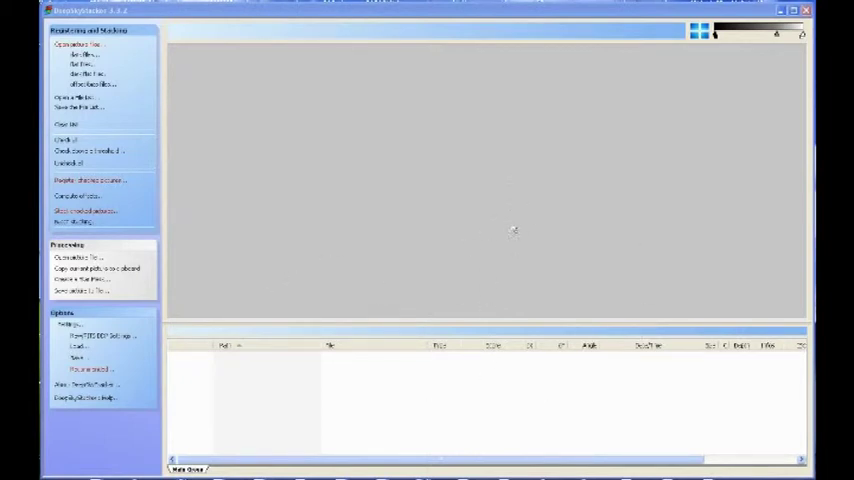
mouse_move(380, 180)
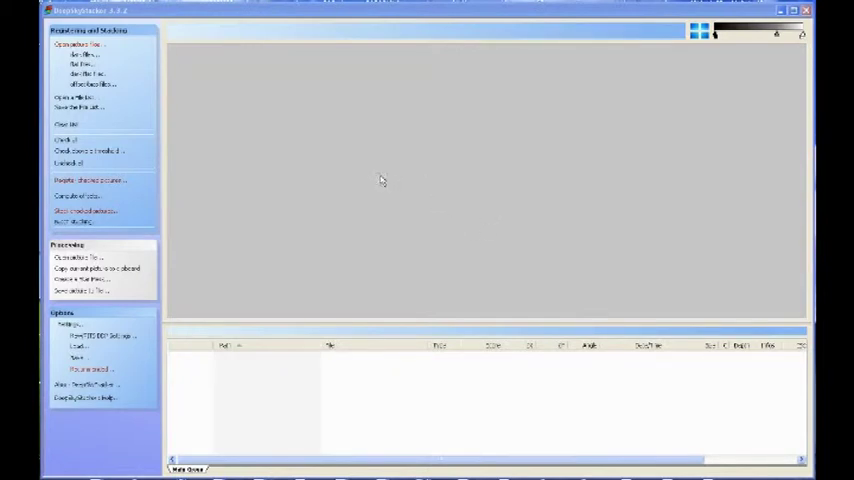
mouse_move(398, 178)
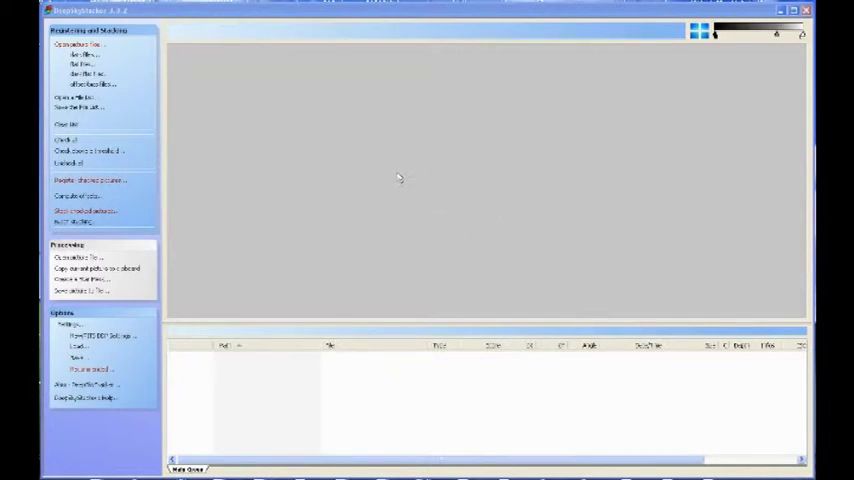
mouse_move(394, 168)
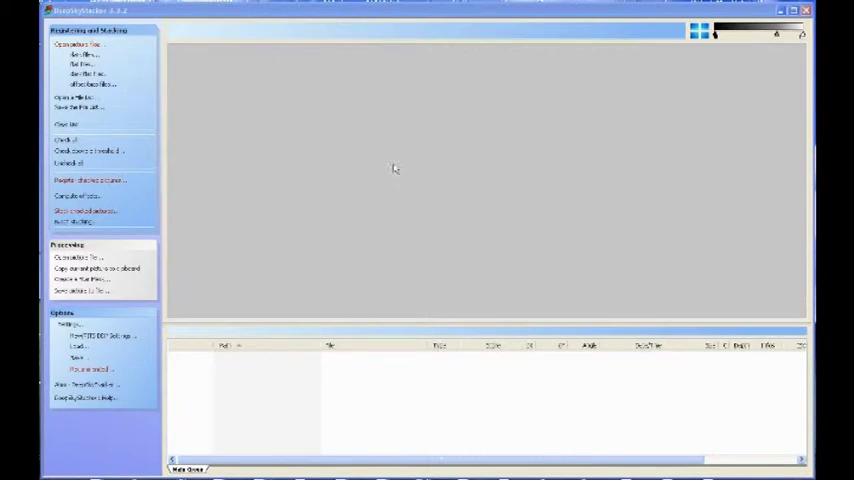
mouse_move(370, 163)
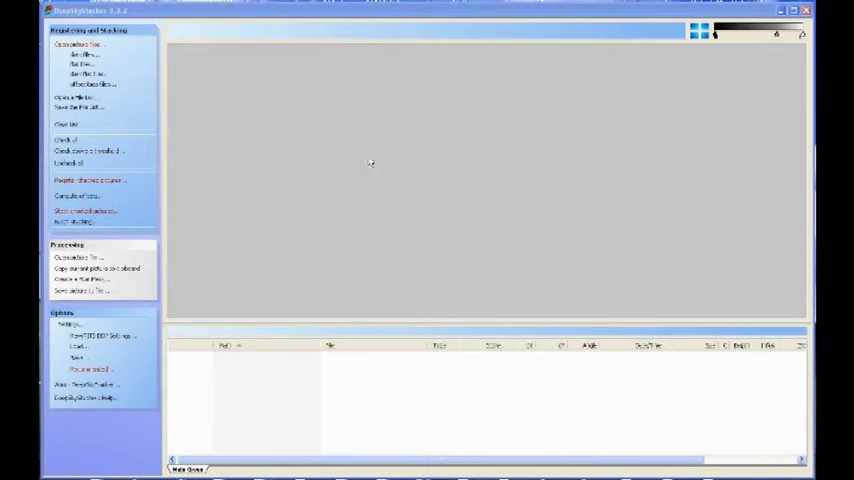
mouse_move(172, 47)
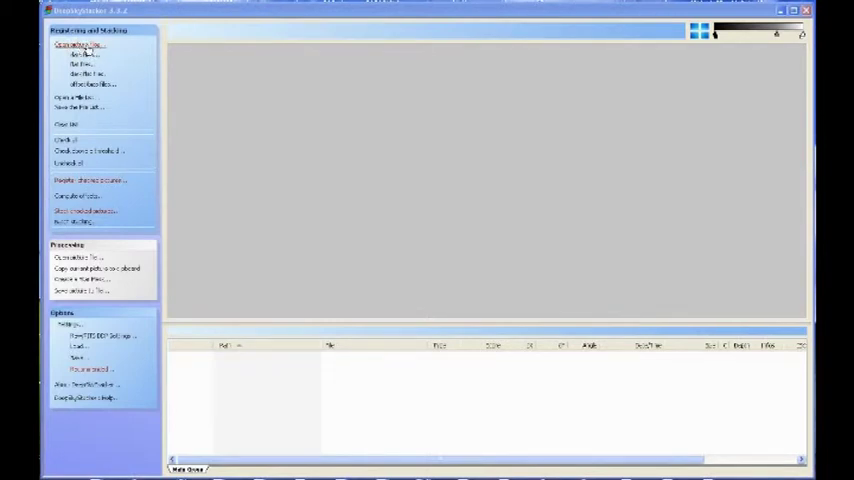
- Load all the M13 light frame images from the folder into the file list
click(83, 54)
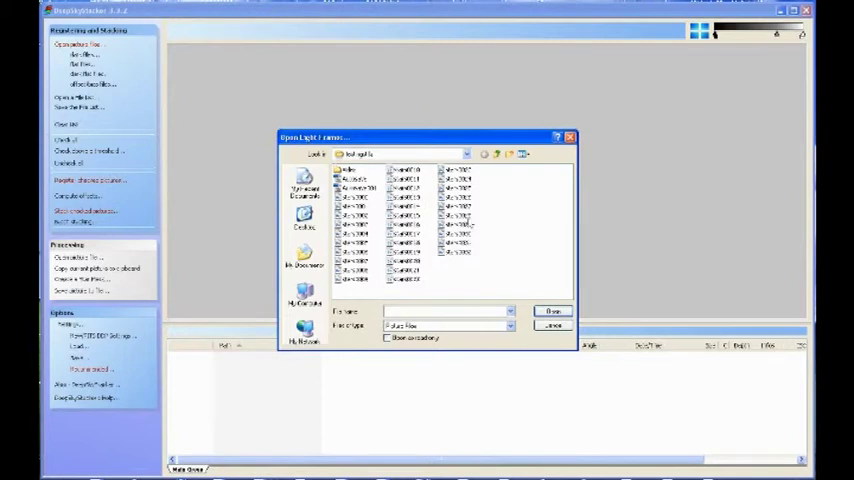
mouse_move(523, 234)
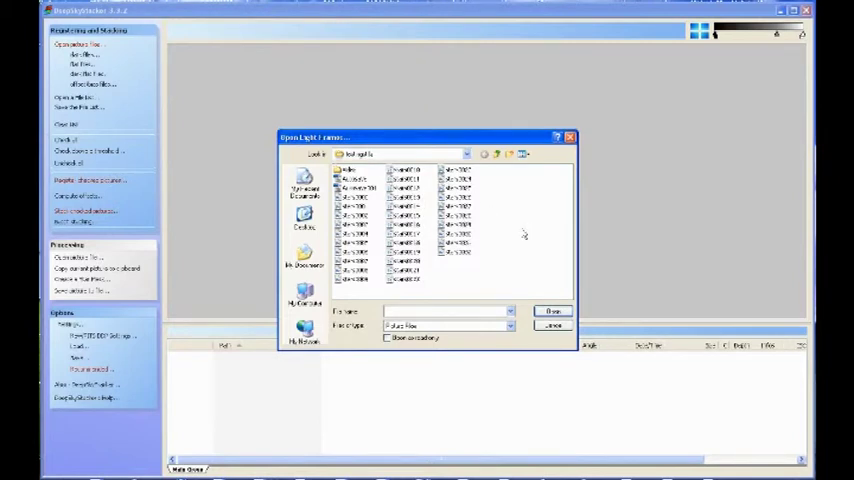
click(355, 197)
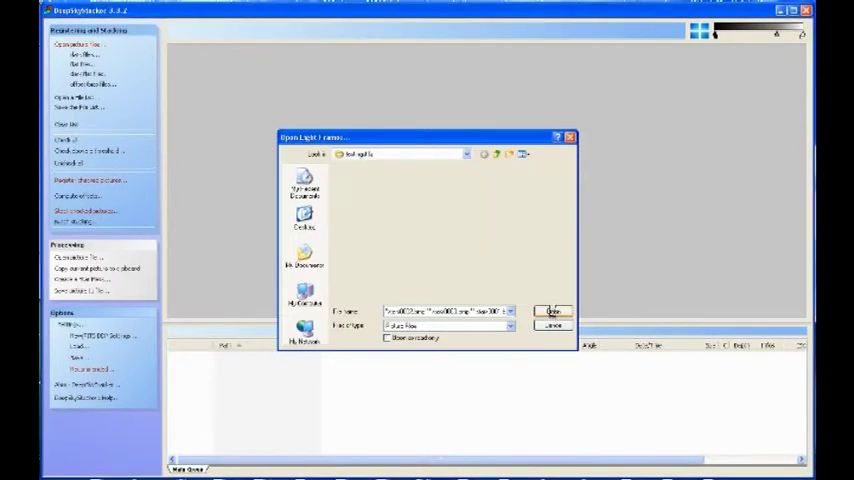
click(554, 311)
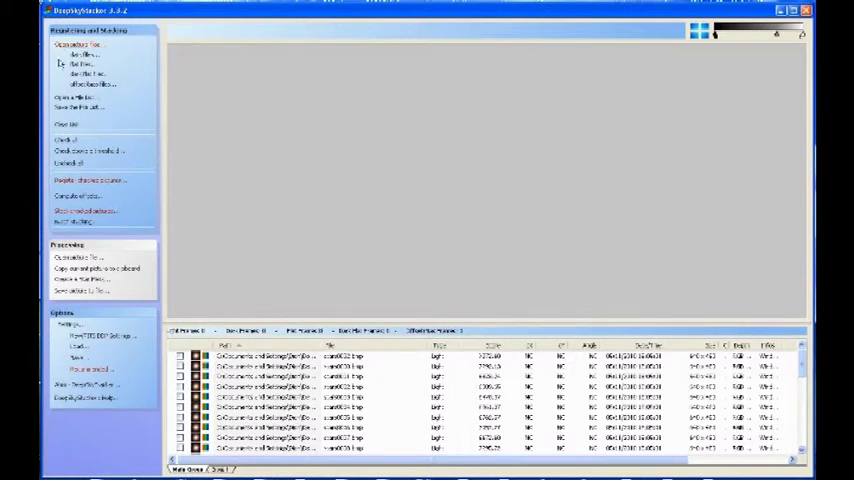
- Register and stack the checked M13 light frames, confirming the Stacking Steps dialog
click(67, 140)
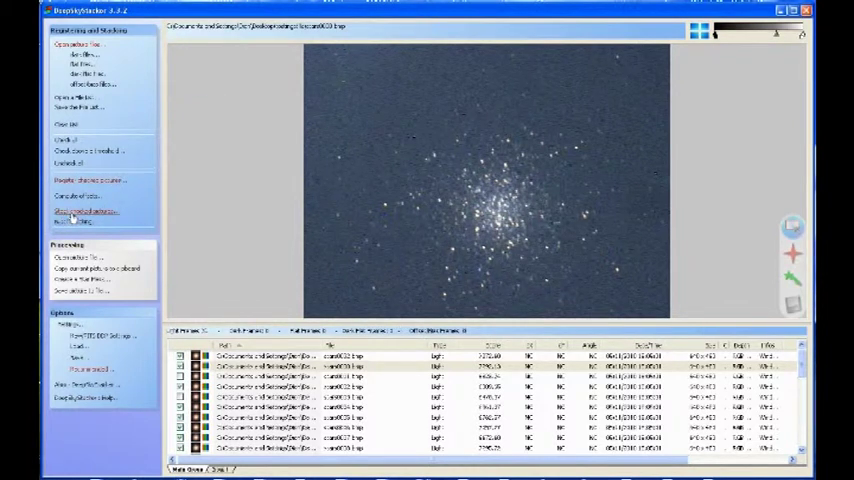
click(88, 210)
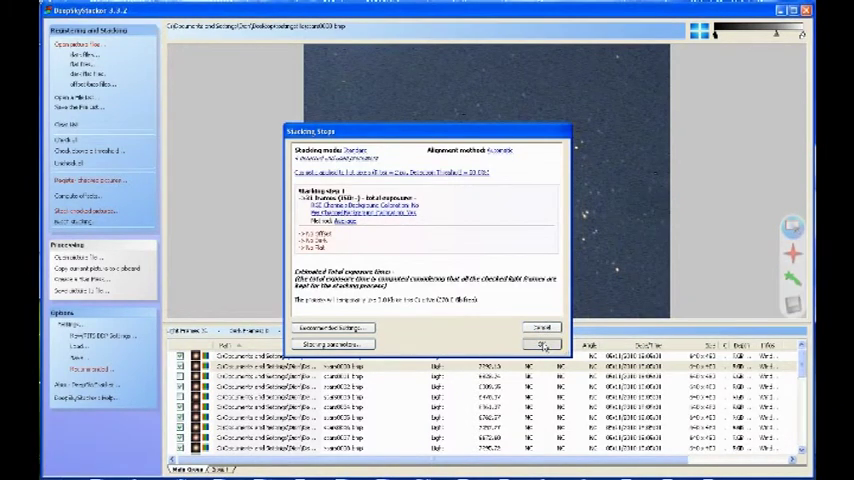
click(542, 344)
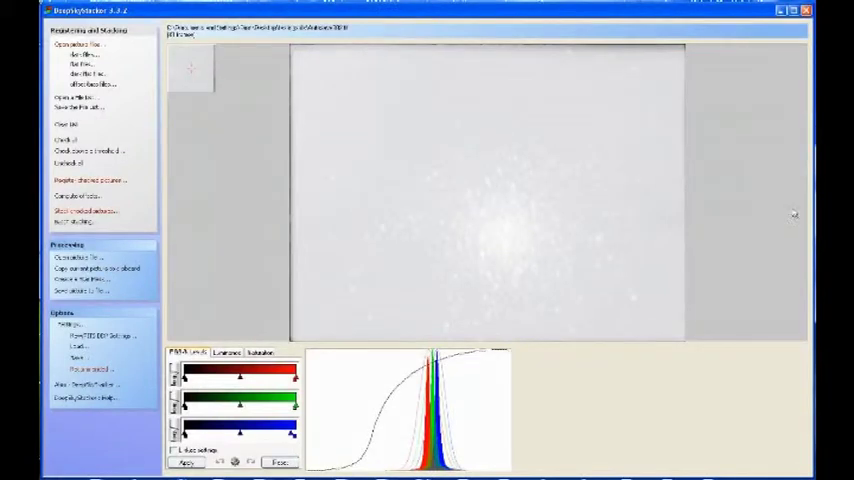
mouse_move(763, 226)
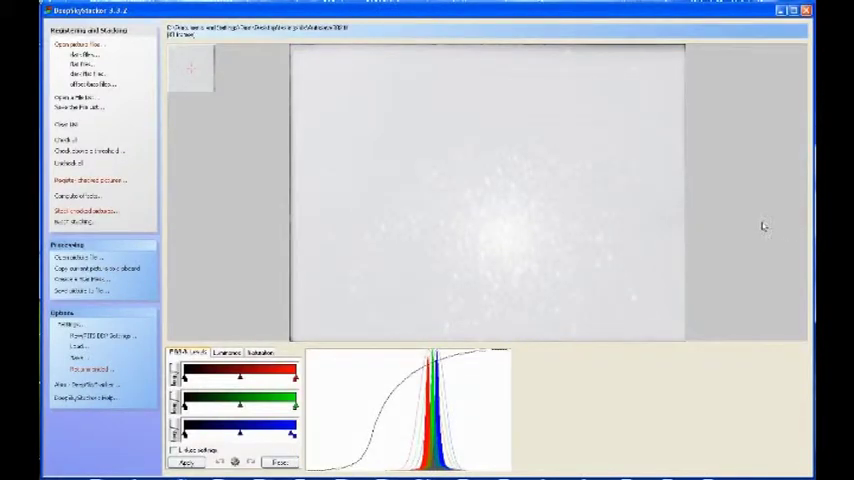
mouse_move(544, 336)
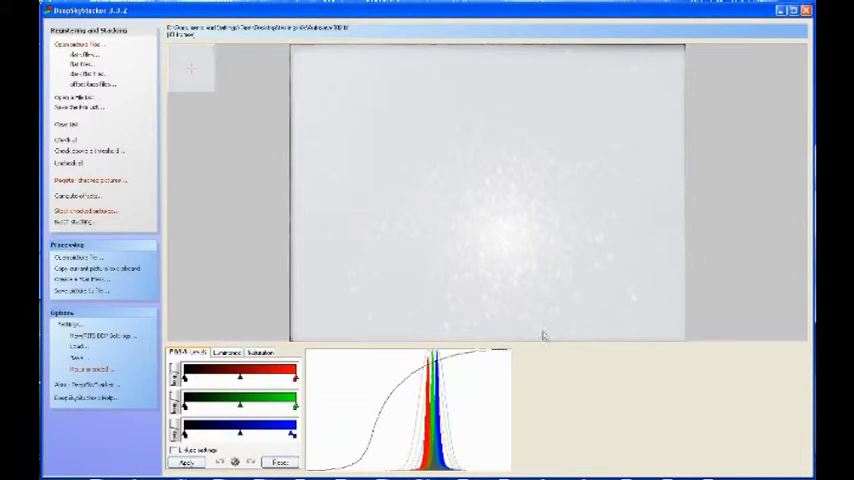
mouse_move(534, 291)
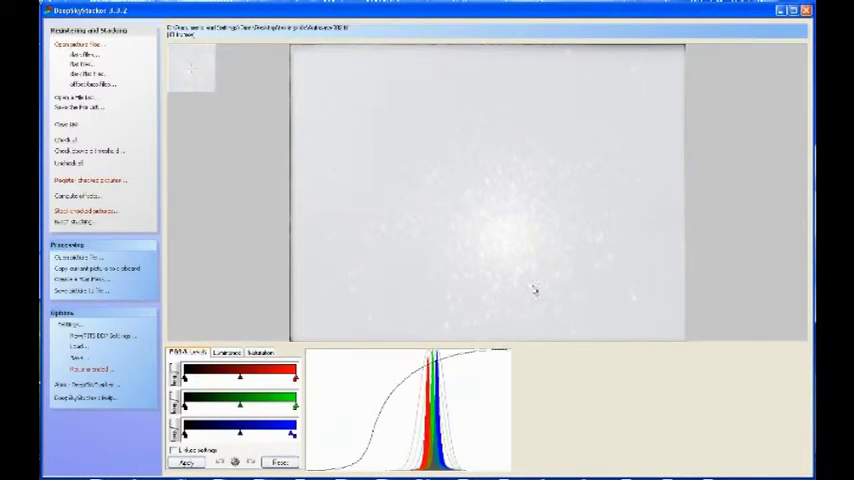
mouse_move(552, 192)
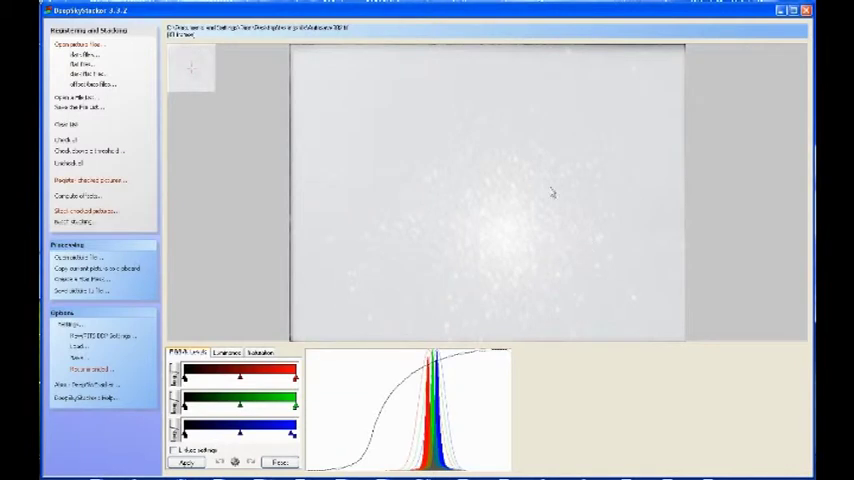
mouse_move(540, 180)
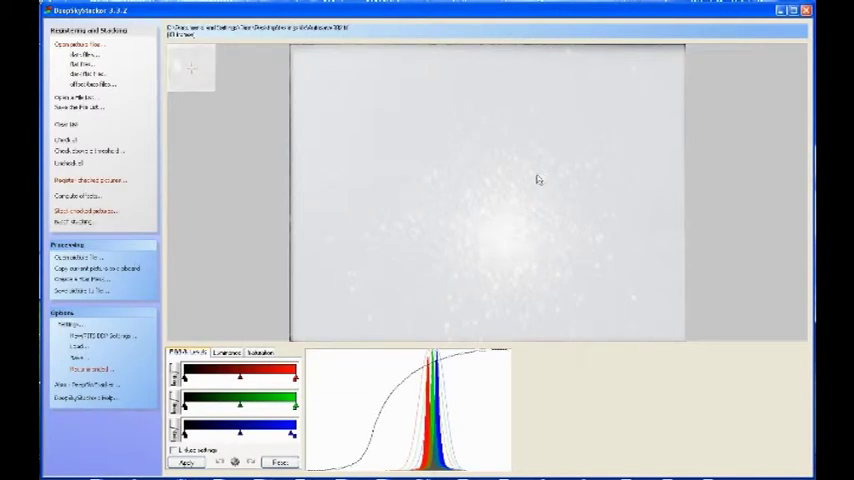
mouse_move(456, 304)
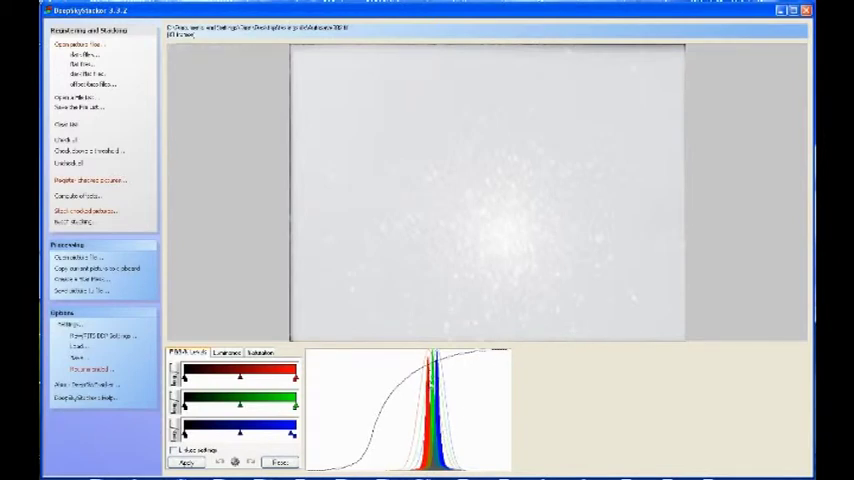
mouse_move(440, 372)
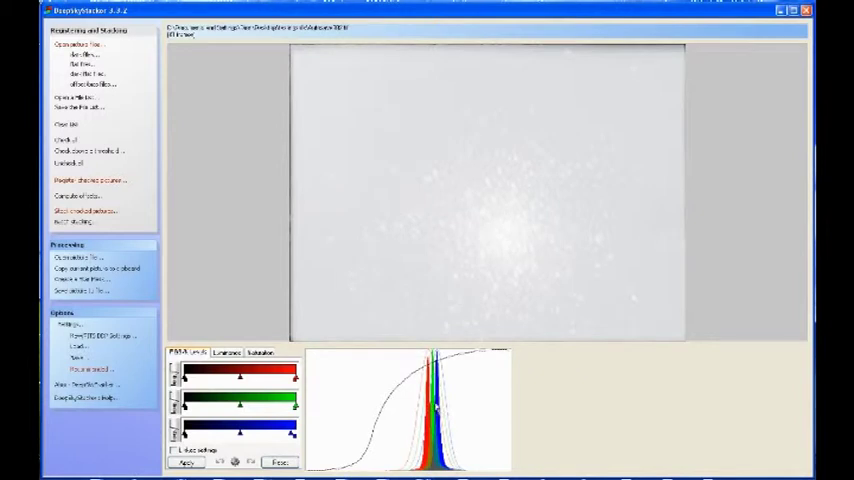
mouse_move(371, 375)
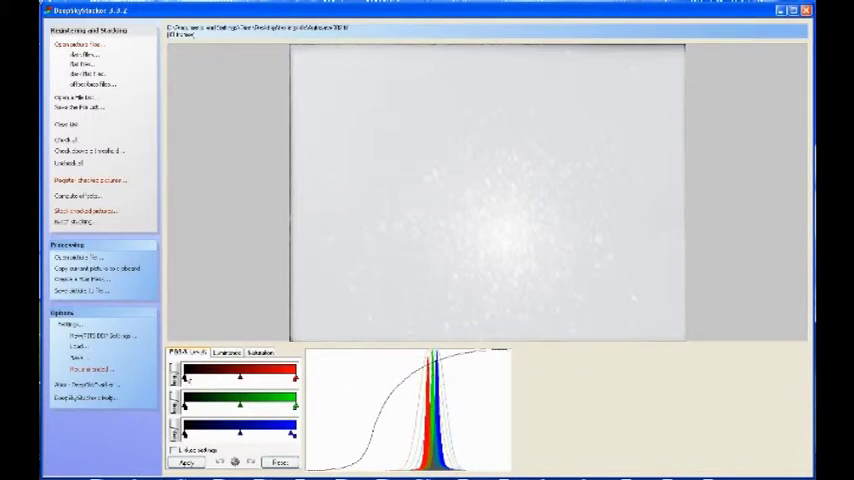
- Overlap the red, green and blue histogram peaks with the RGB/K midpoint sliders and apply
drag(240, 377, 242, 382)
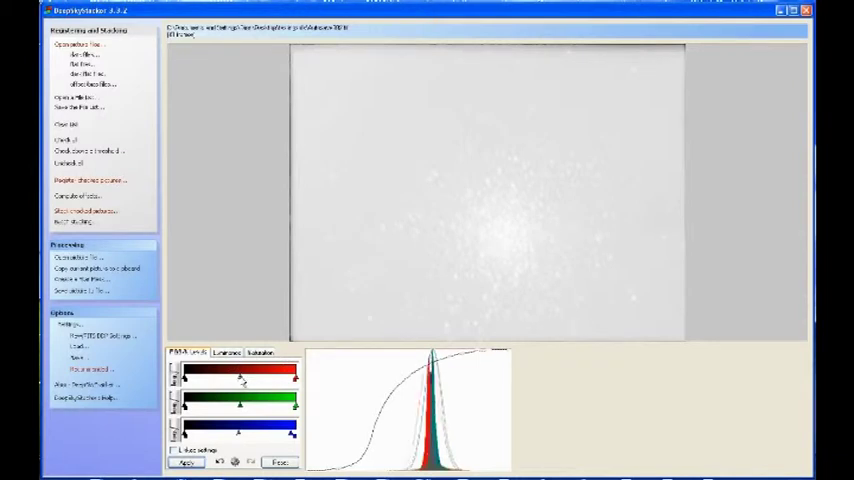
drag(245, 378, 233, 378)
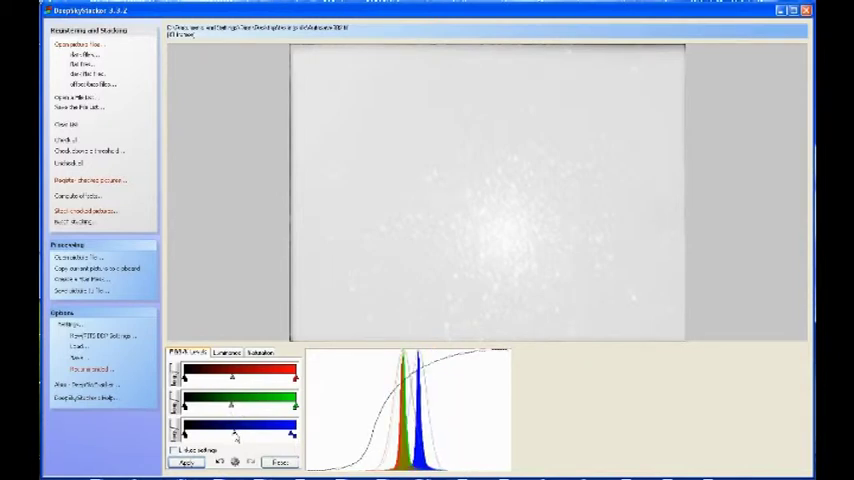
drag(235, 435, 228, 435)
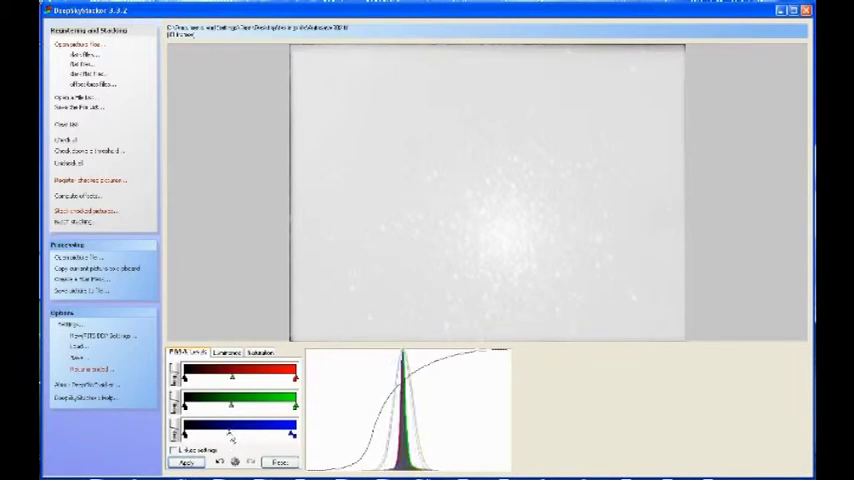
click(187, 463)
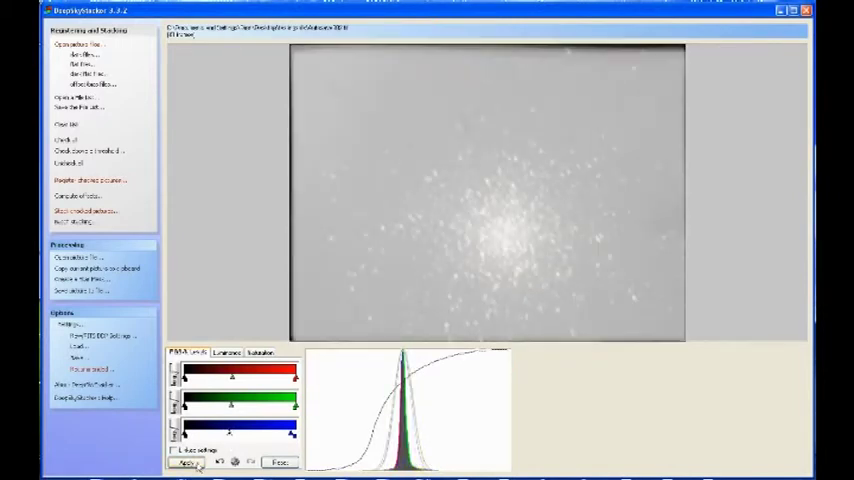
click(187, 462)
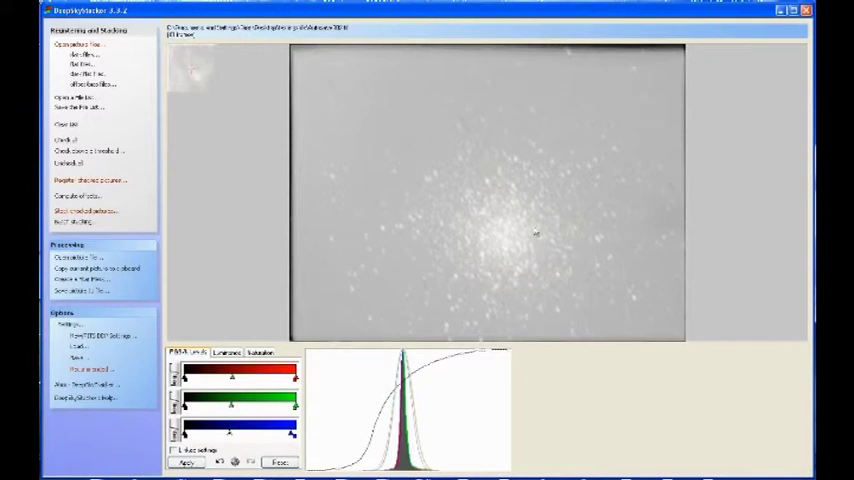
mouse_move(532, 207)
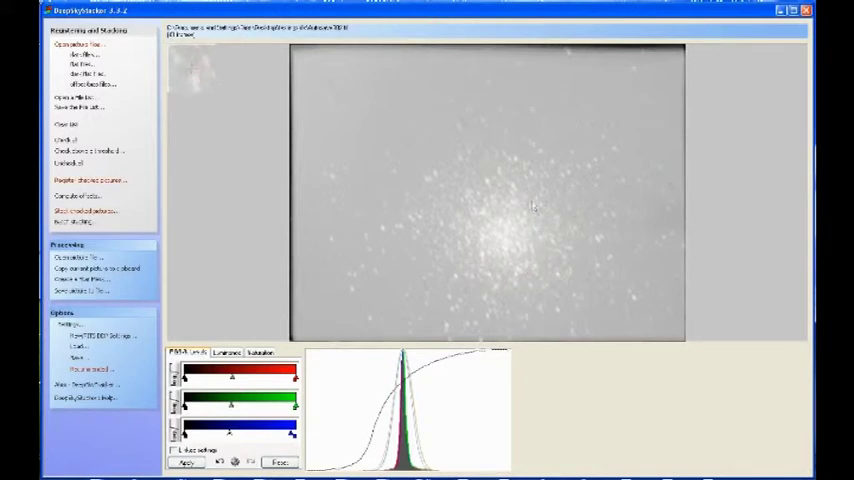
mouse_move(489, 210)
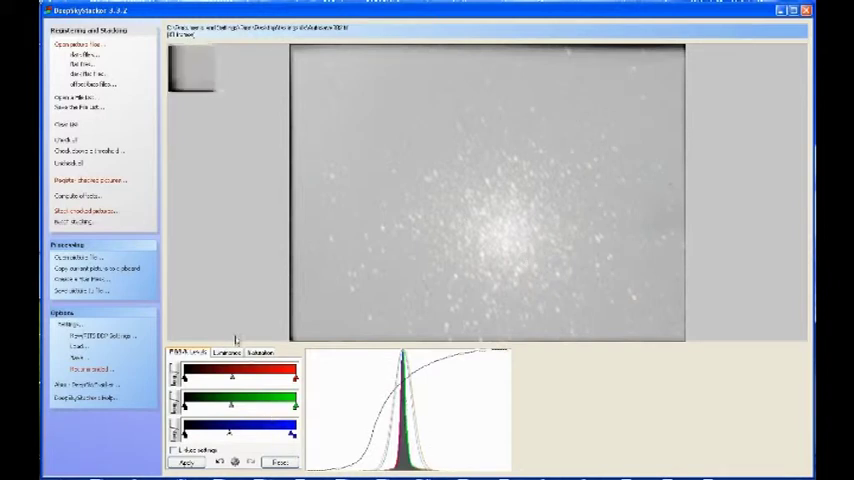
click(227, 352)
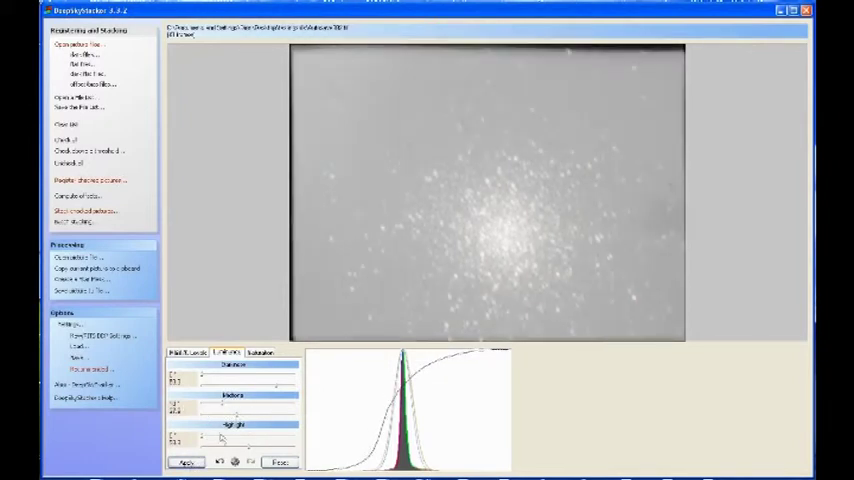
- Apply a luminance adjustment that darkens the sky background so the cluster stands out
click(187, 462)
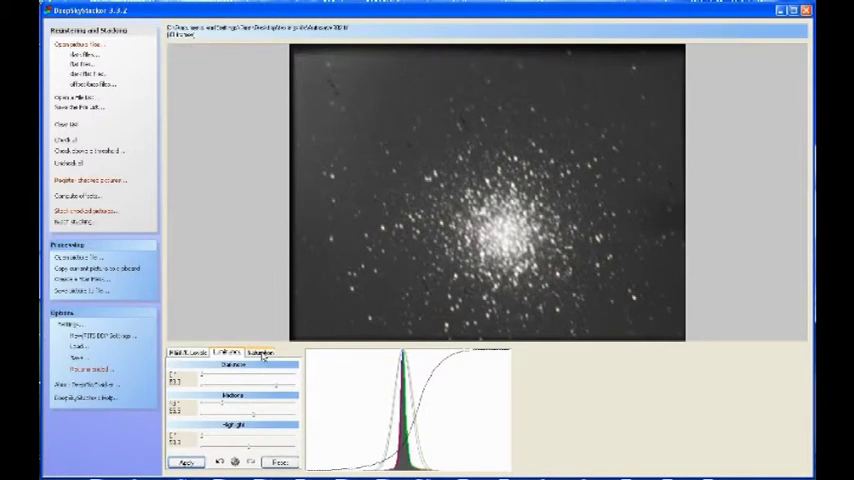
click(260, 352)
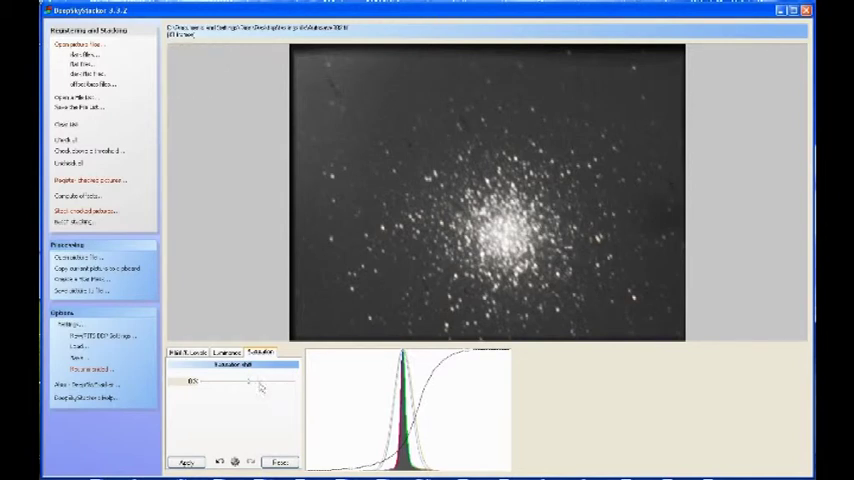
mouse_move(256, 388)
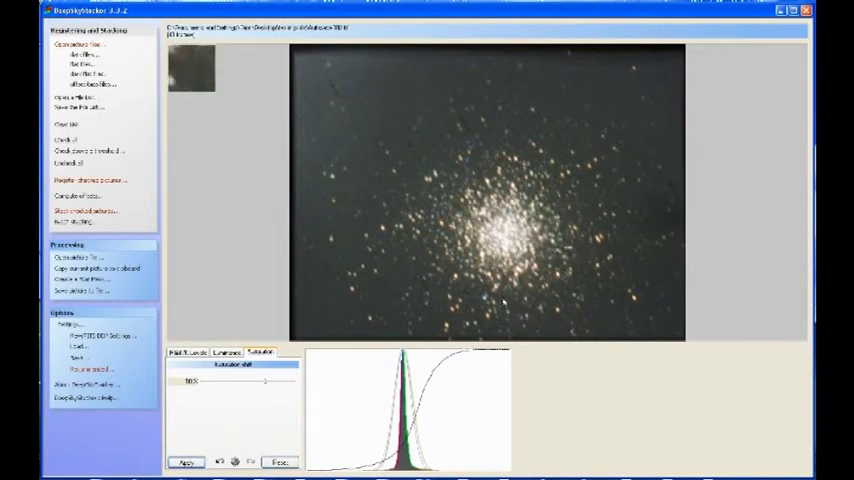
- Raise the saturation shift so the cluster's stars show orange and blue colours
click(226, 352)
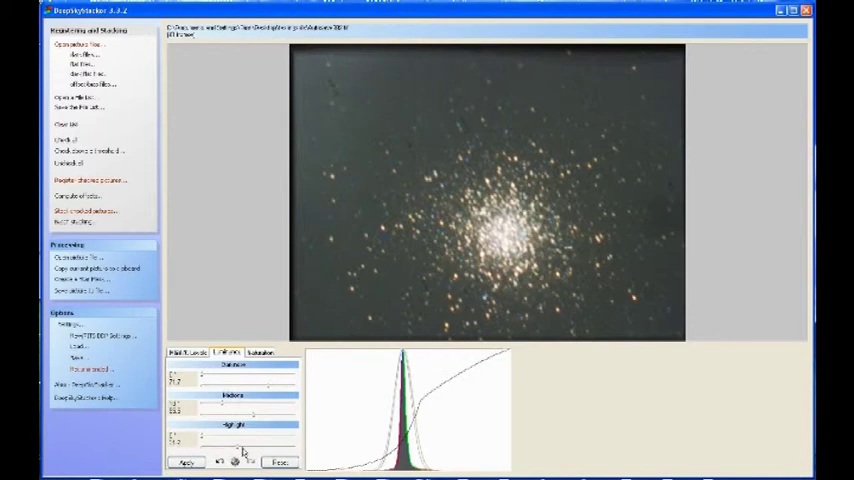
- Tweak the highlight luminance slider on the coloured cluster image and apply it
click(186, 462)
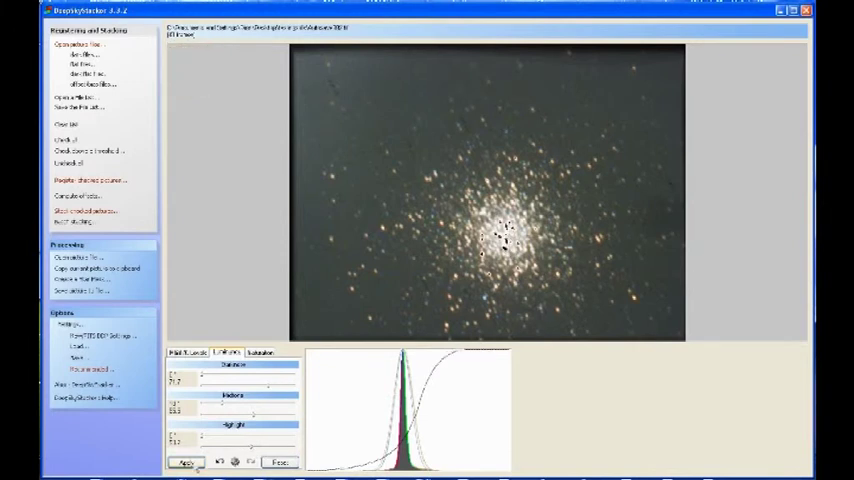
click(186, 462)
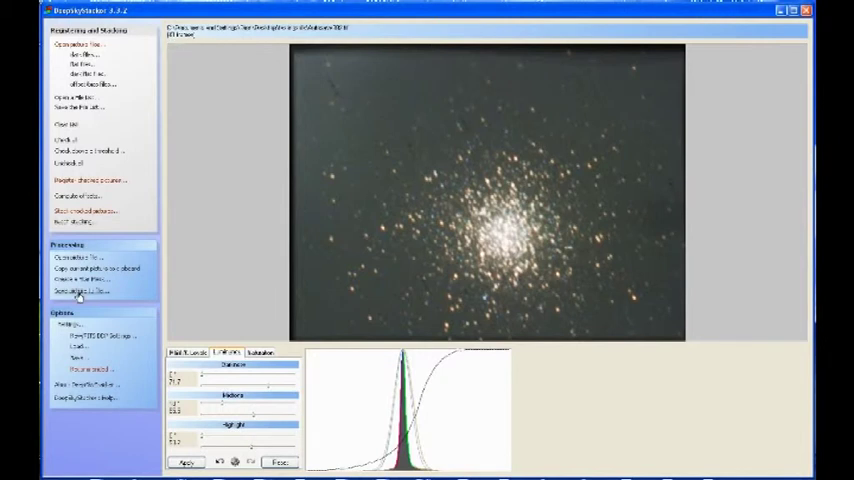
click(82, 291)
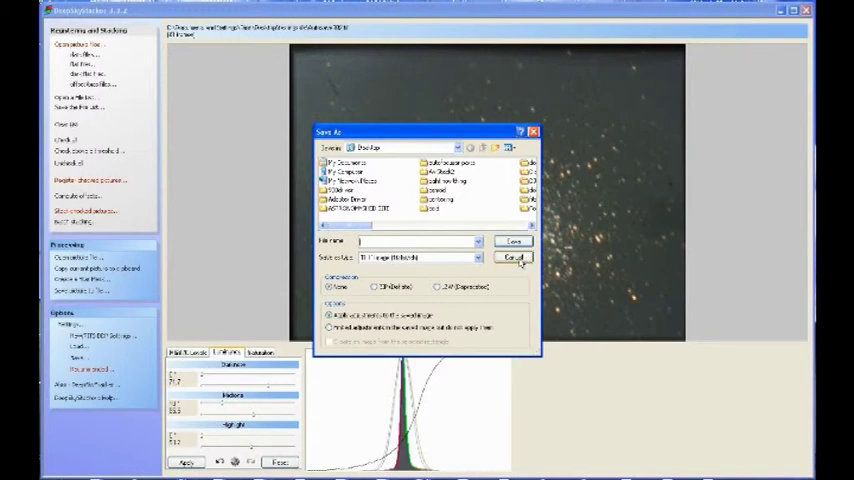
click(513, 257)
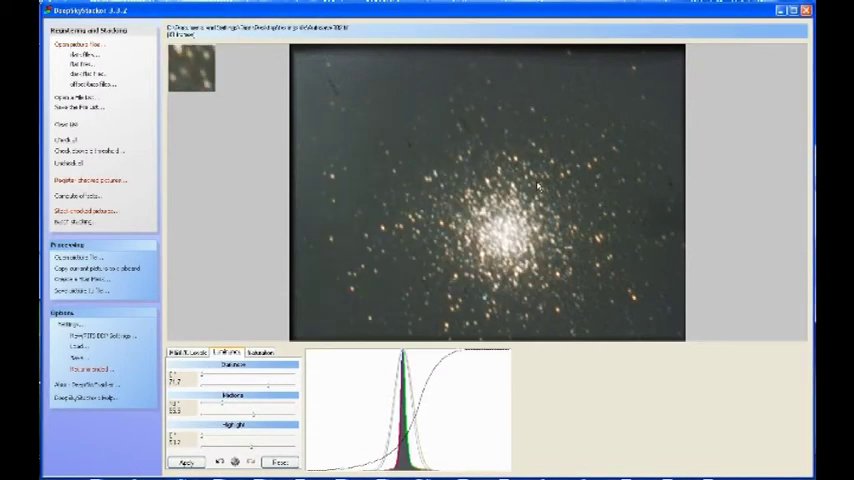